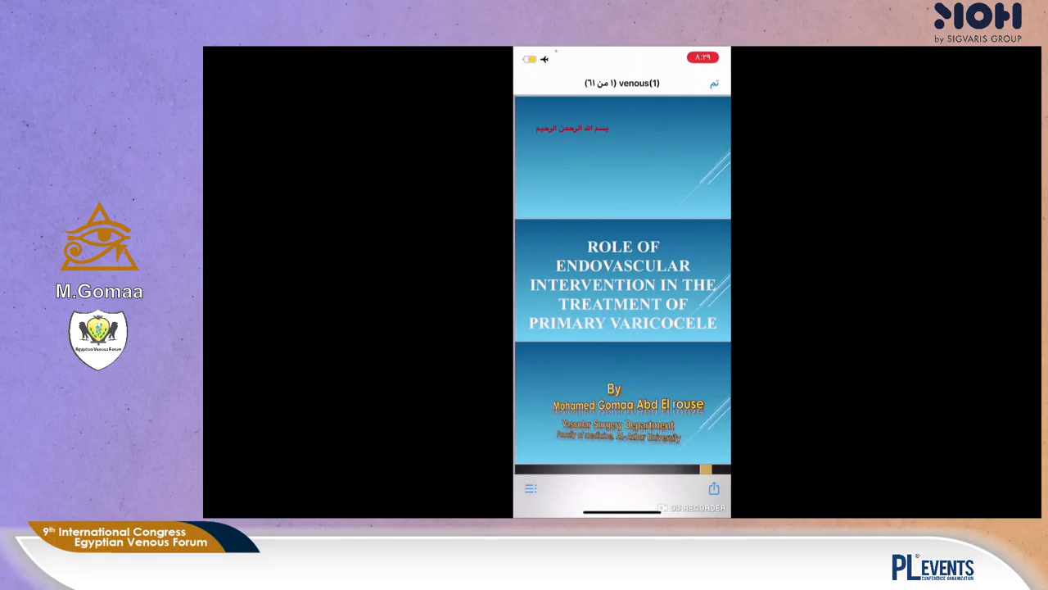
scroll("down", 3)
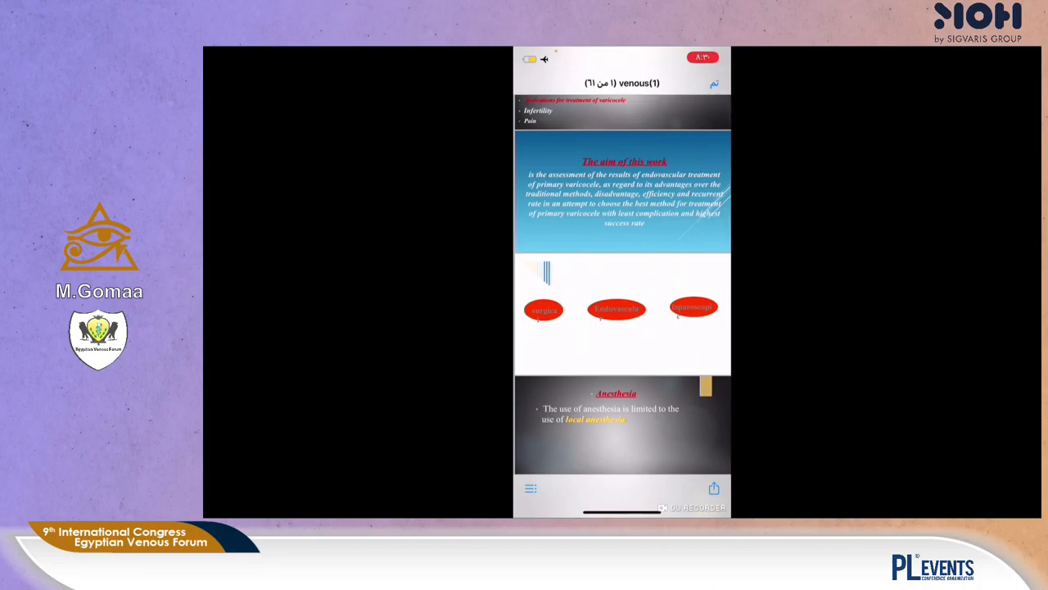
scroll("down", 3)
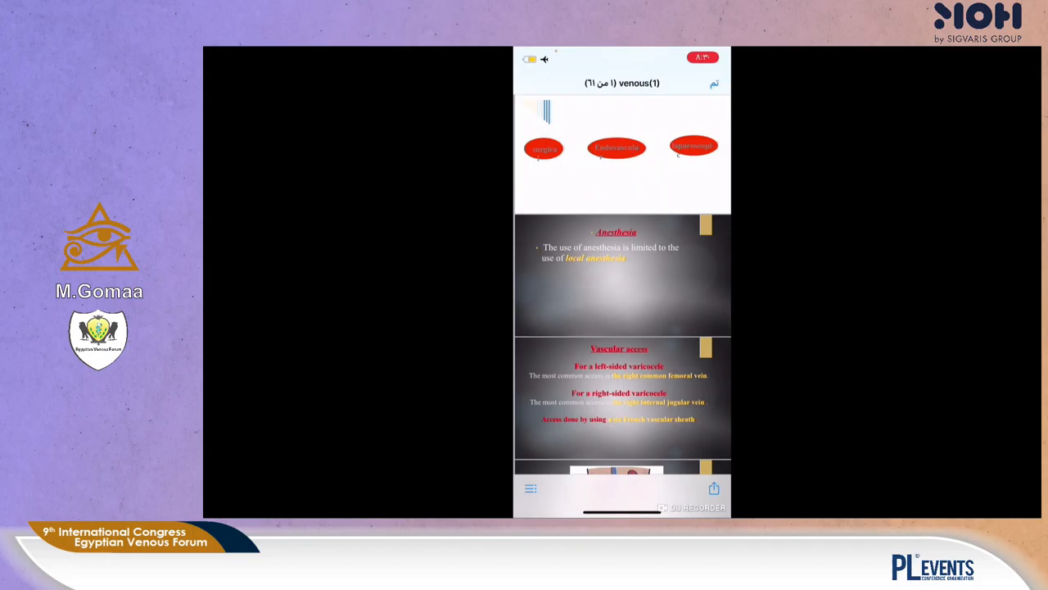
scroll("down", 3)
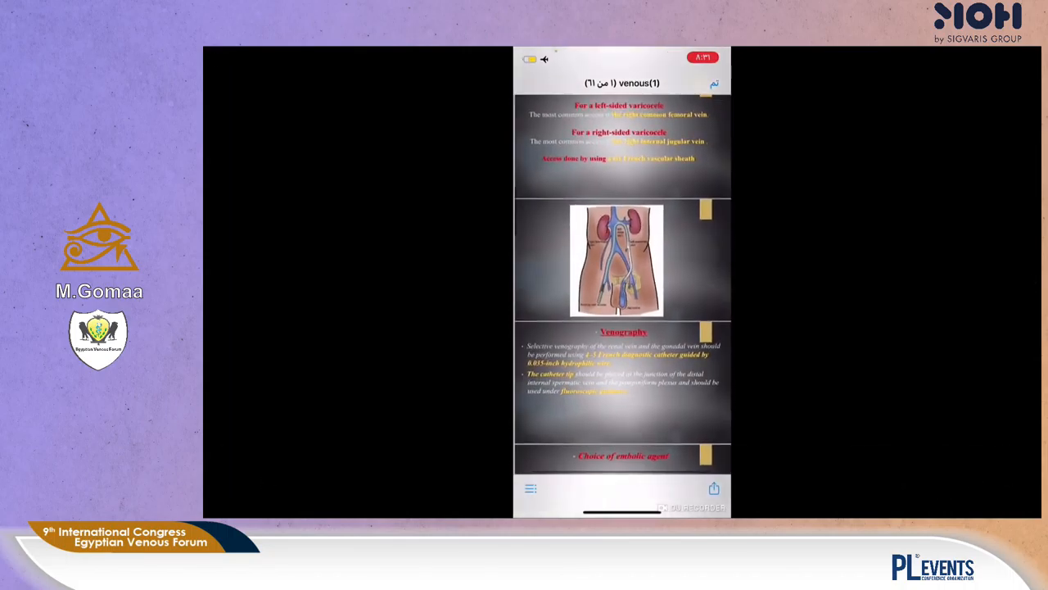
scroll("down", 3)
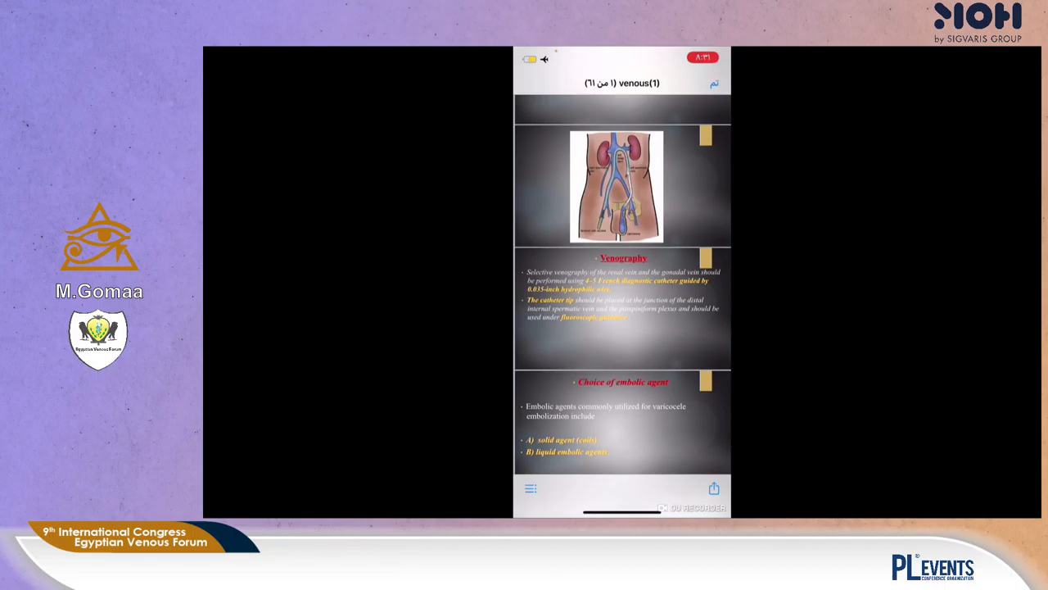
scroll("down", 3)
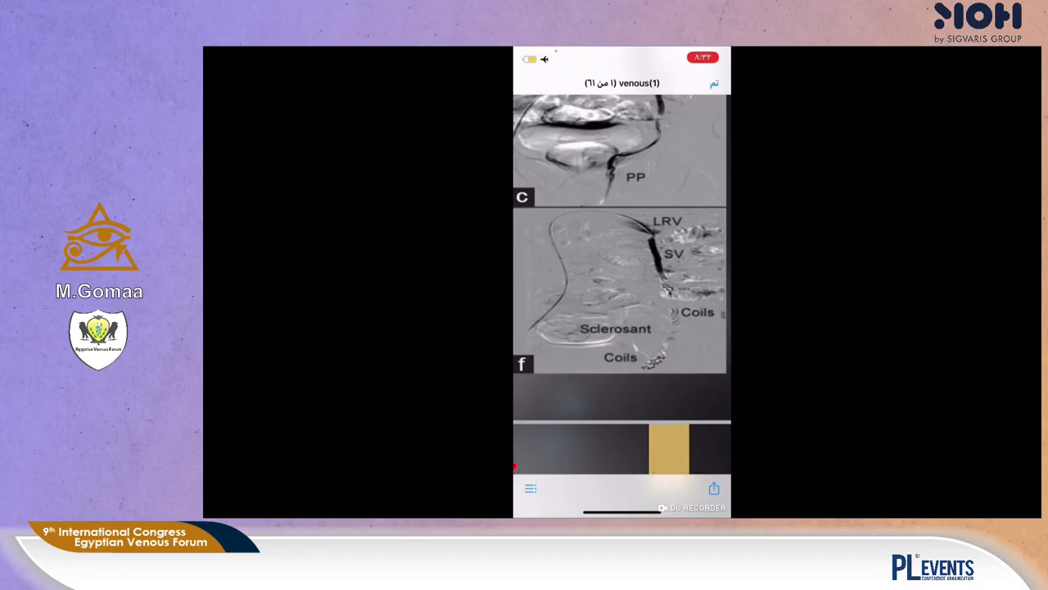
scroll("down", 3)
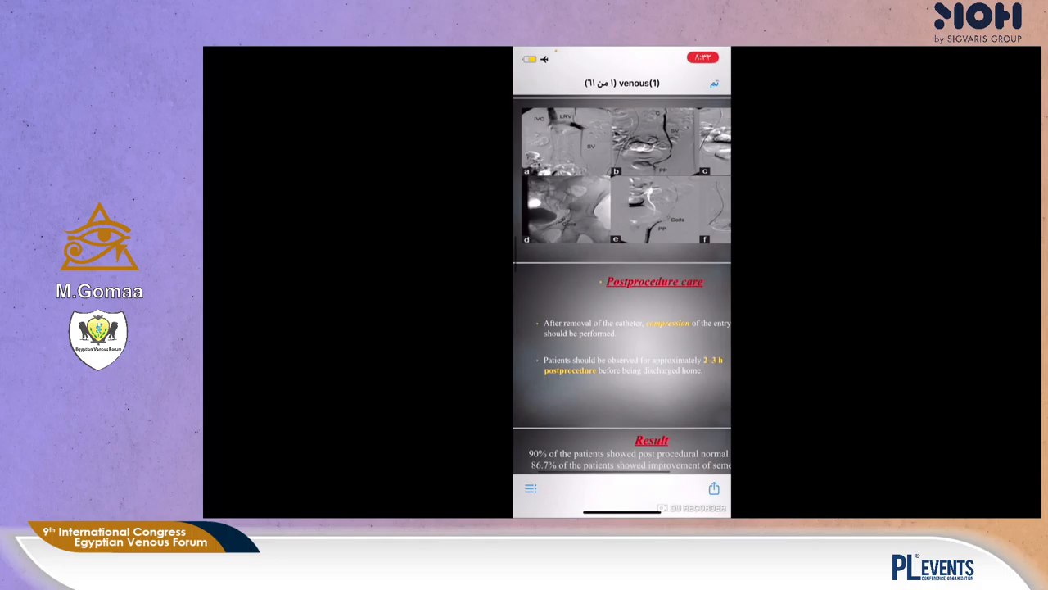
scroll("down", 3)
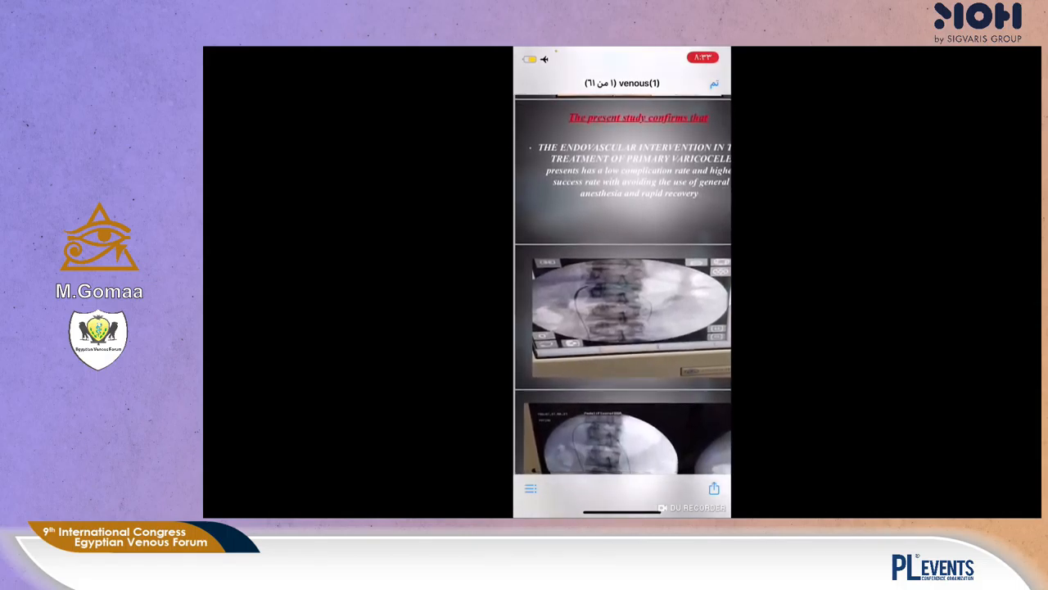
scroll("down", 3)
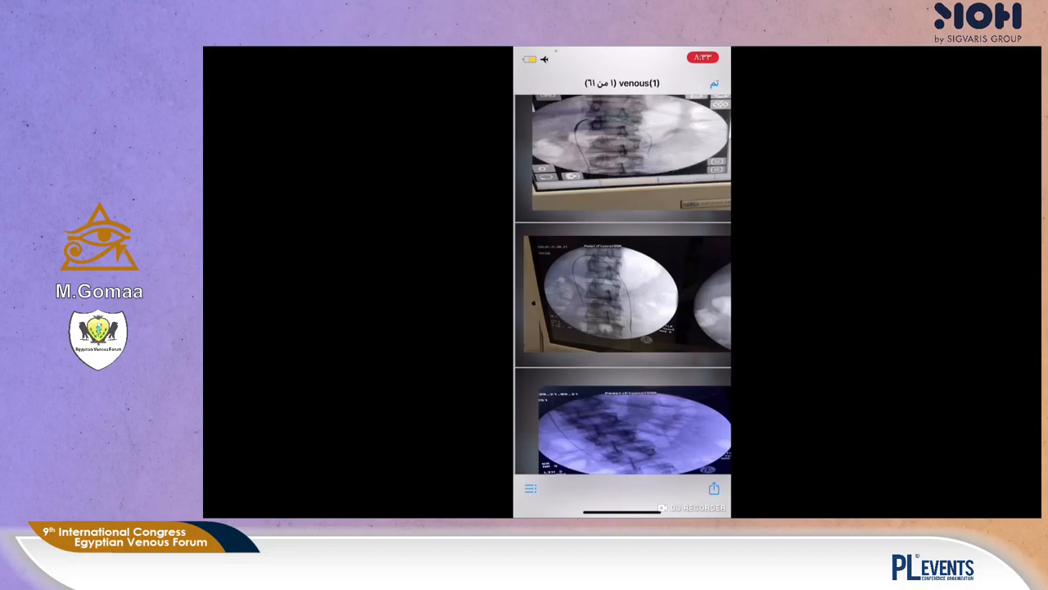
scroll("down", 3)
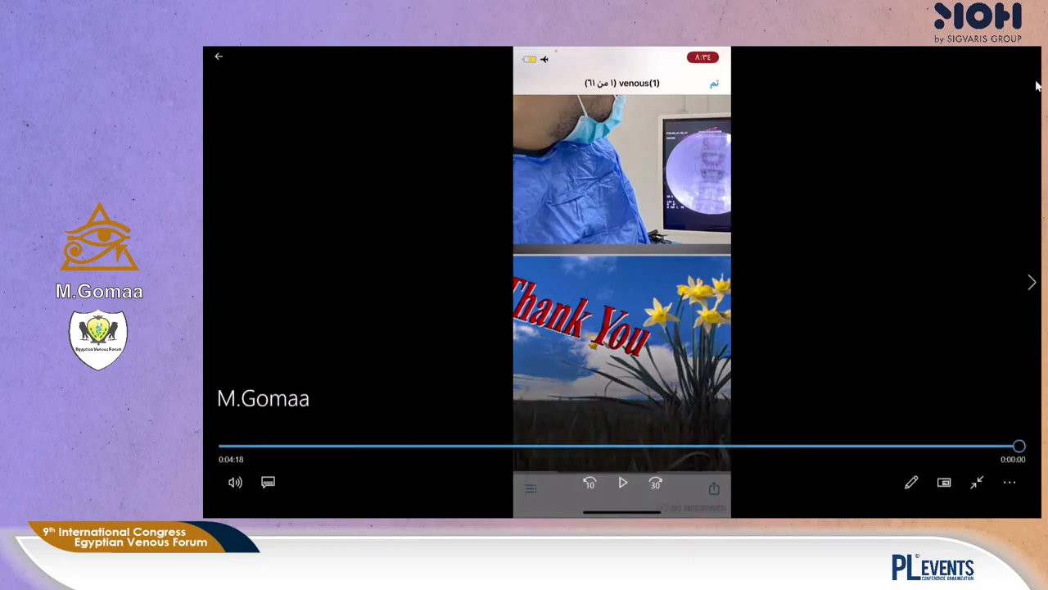
mouse_move(1036, 88)
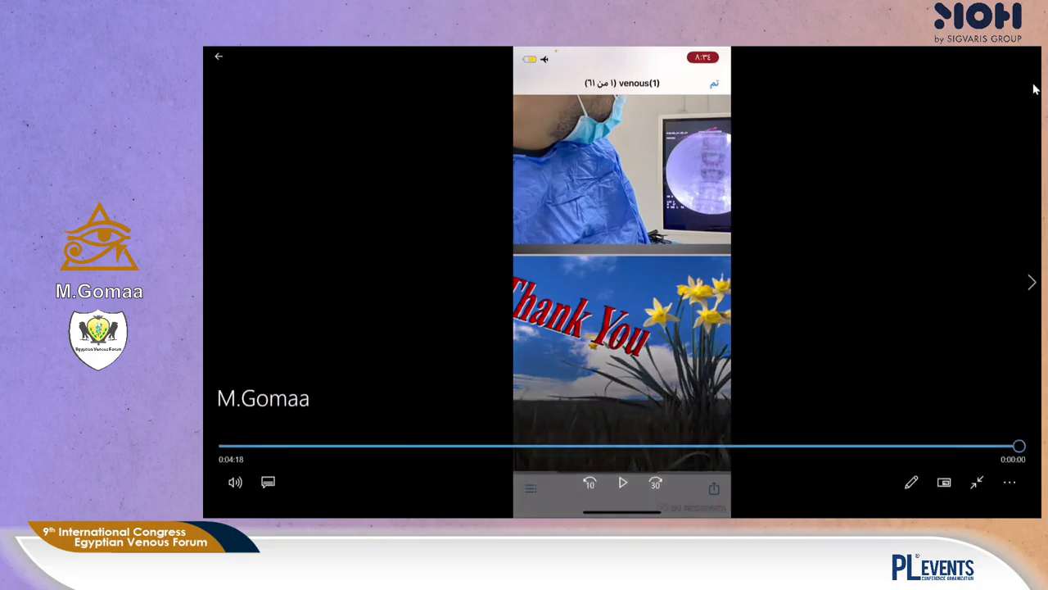